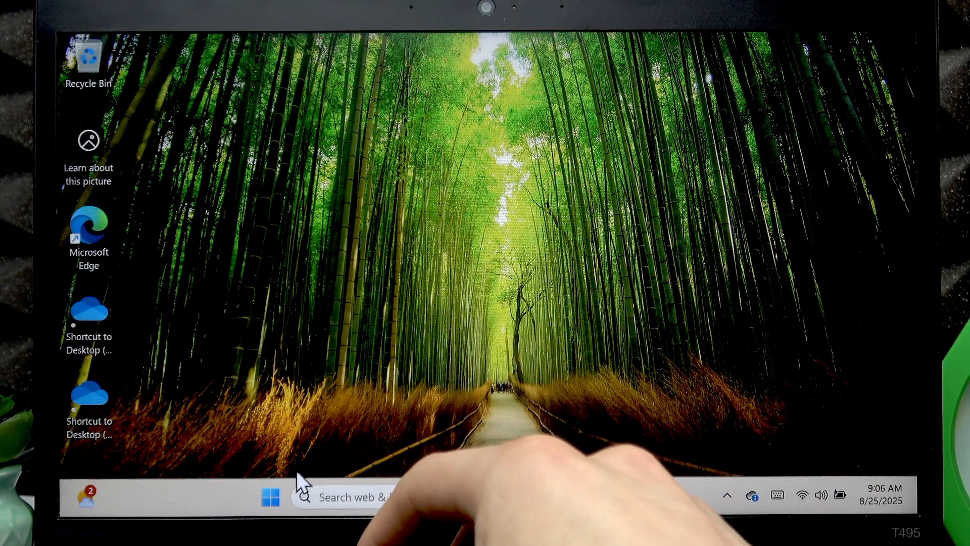
Launch the pinned Settings app from the Start menu.
click(270, 496)
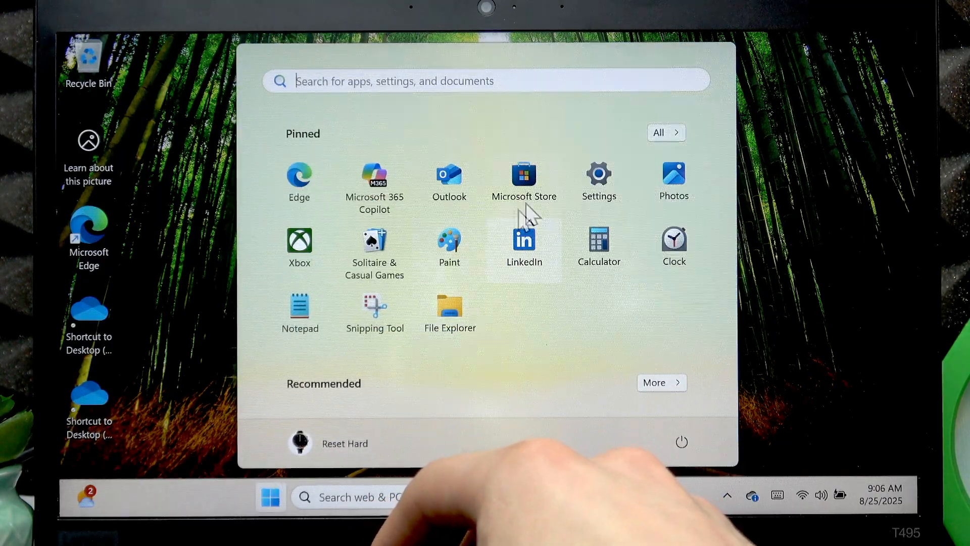
click(599, 179)
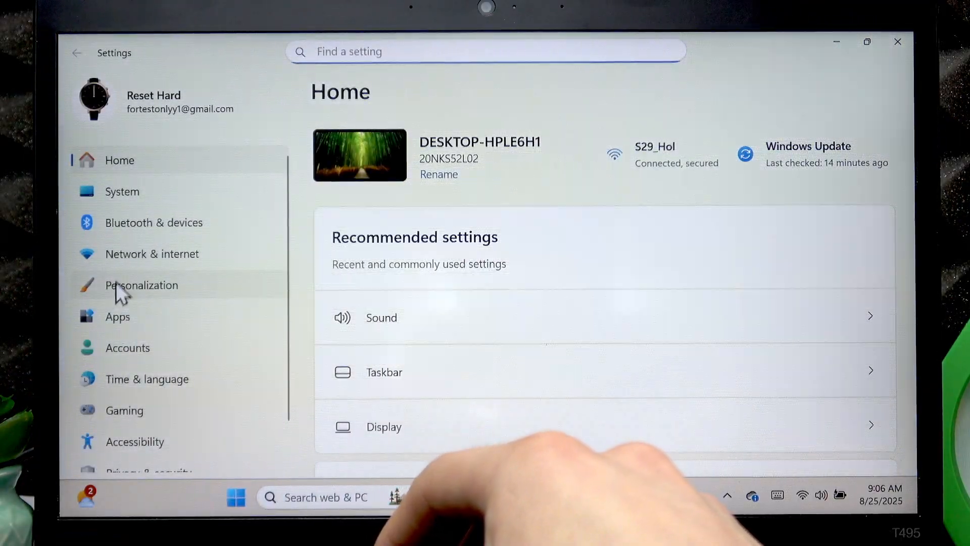
Go to Bluetooth & devices and scroll down to the Touchpad page.
click(153, 223)
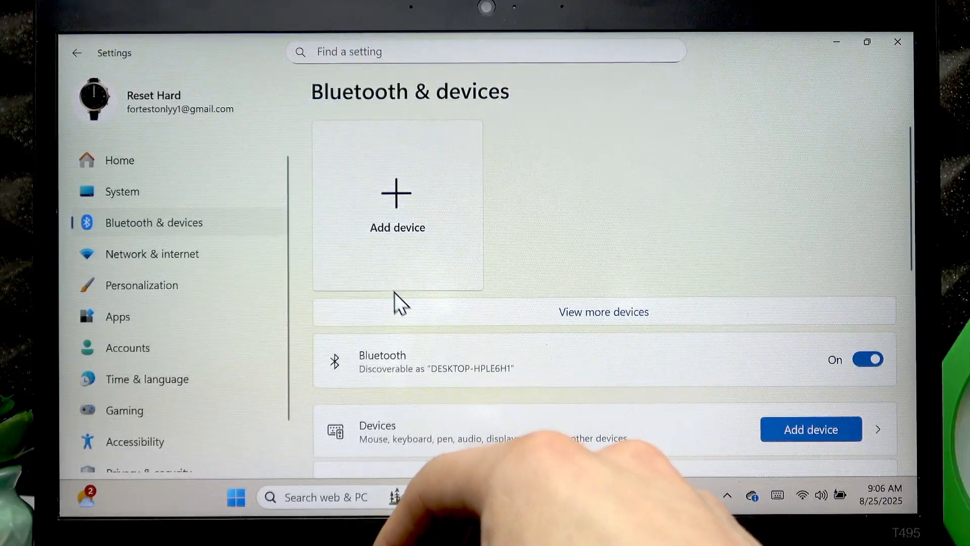
mouse_move(397, 303)
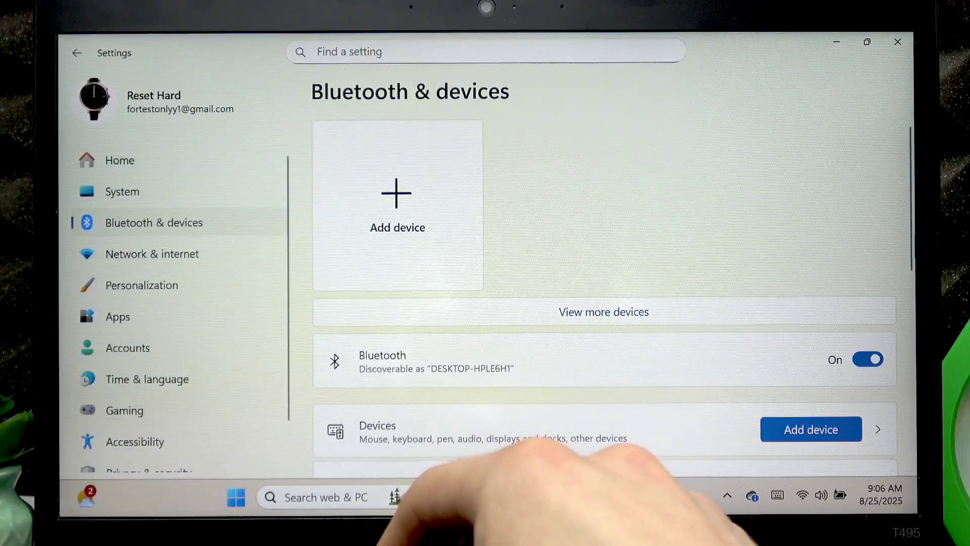
scroll(down, 3)
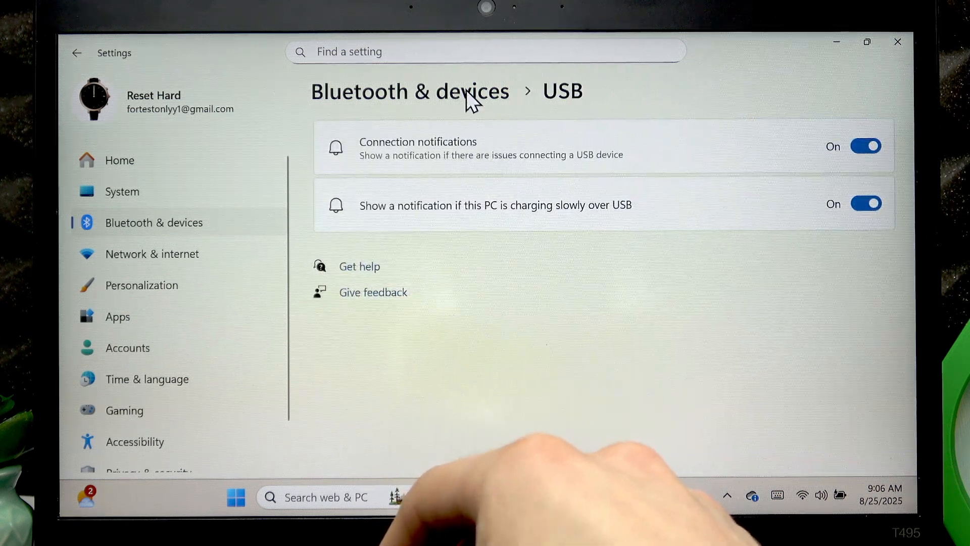
click(410, 91)
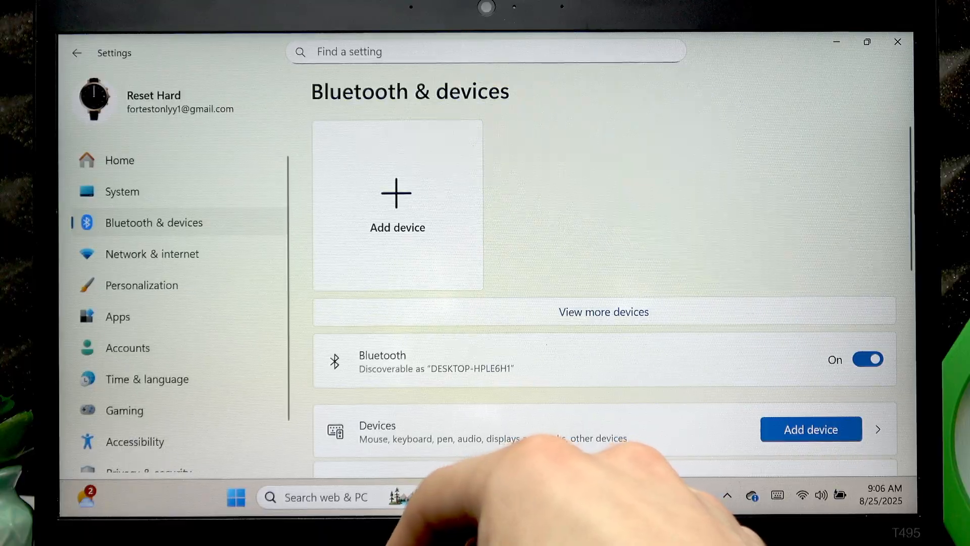
mouse_move(907, 201)
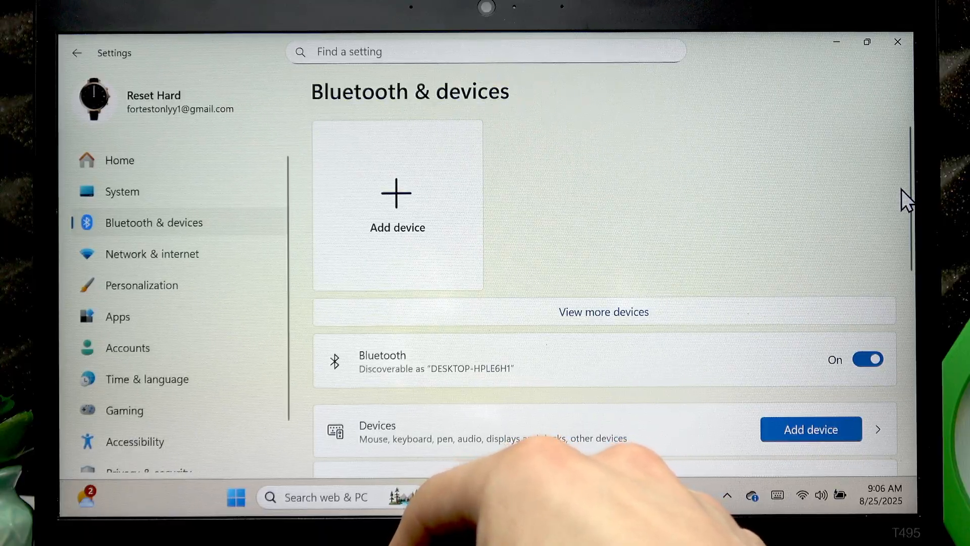
scroll(down, 3)
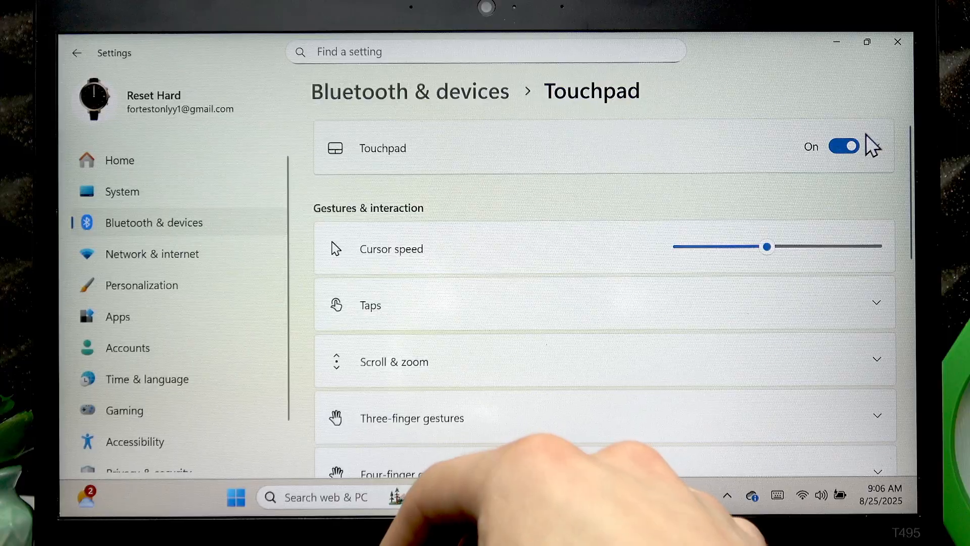
Switch the touchpad Off, expand its options, switch it back On, and close Settings.
click(844, 146)
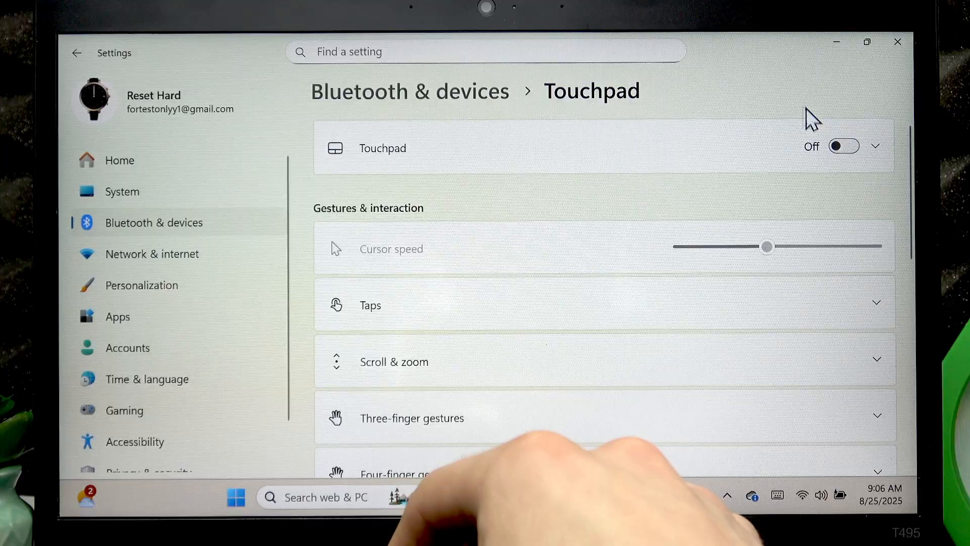
click(875, 146)
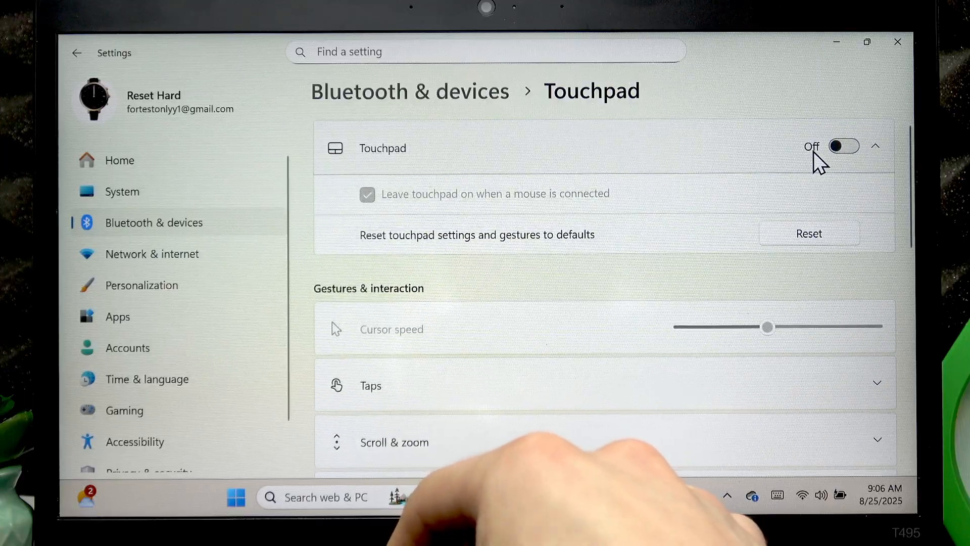
click(843, 145)
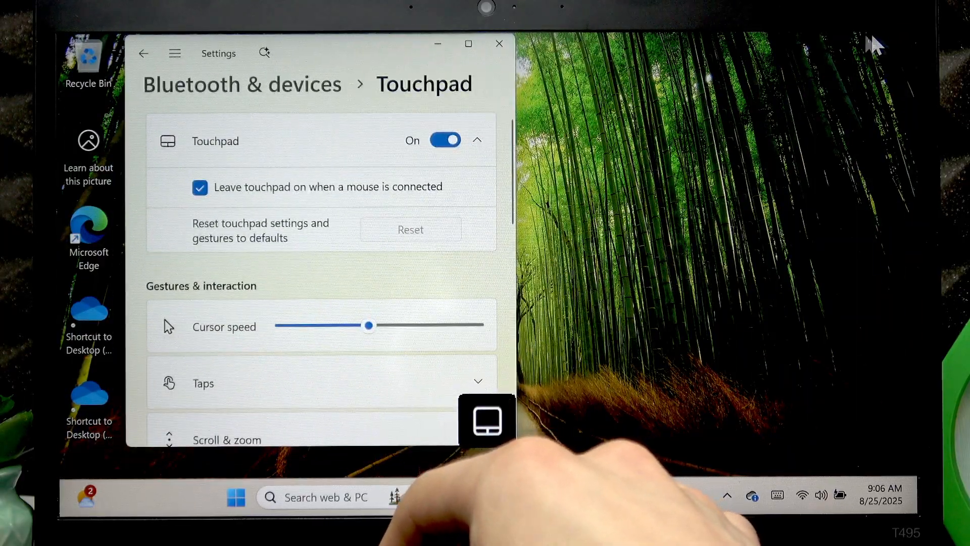
mouse_move(500, 44)
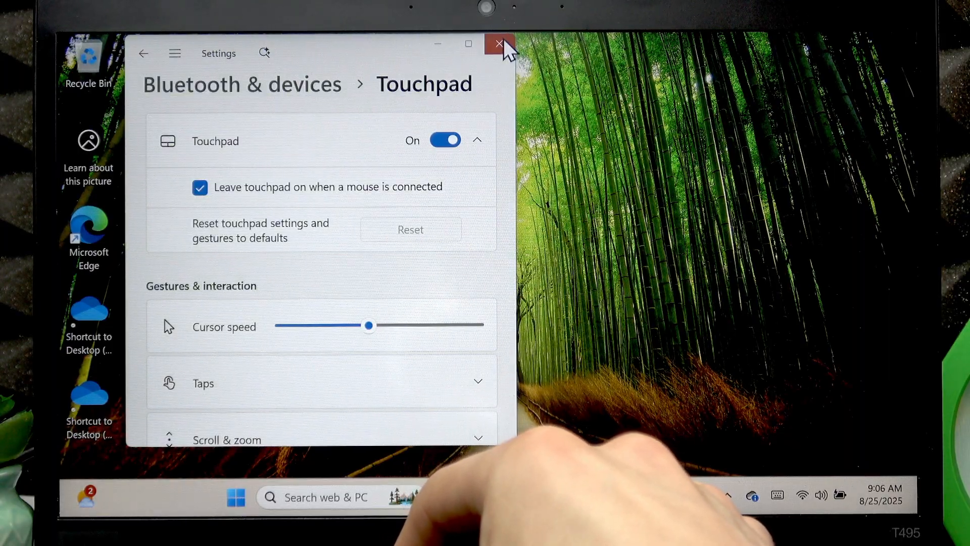
click(499, 44)
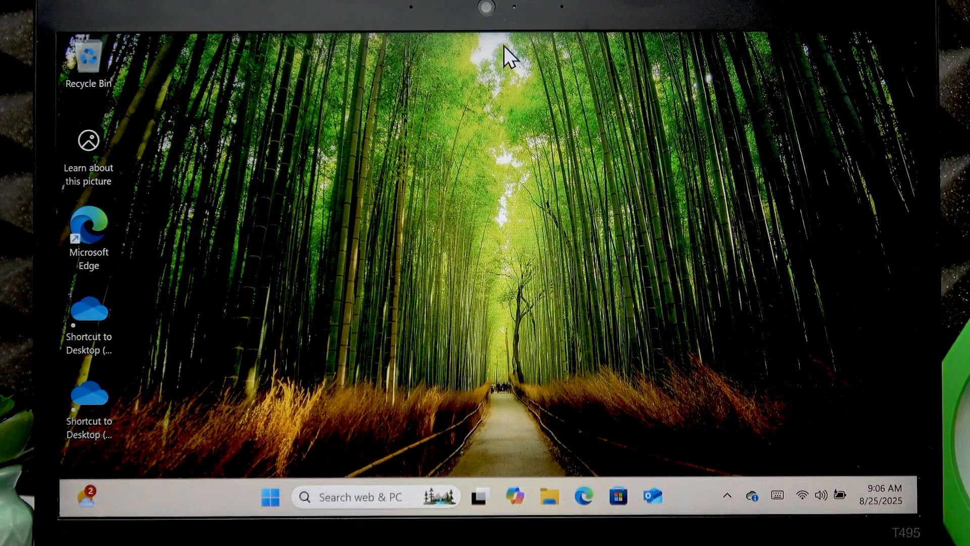